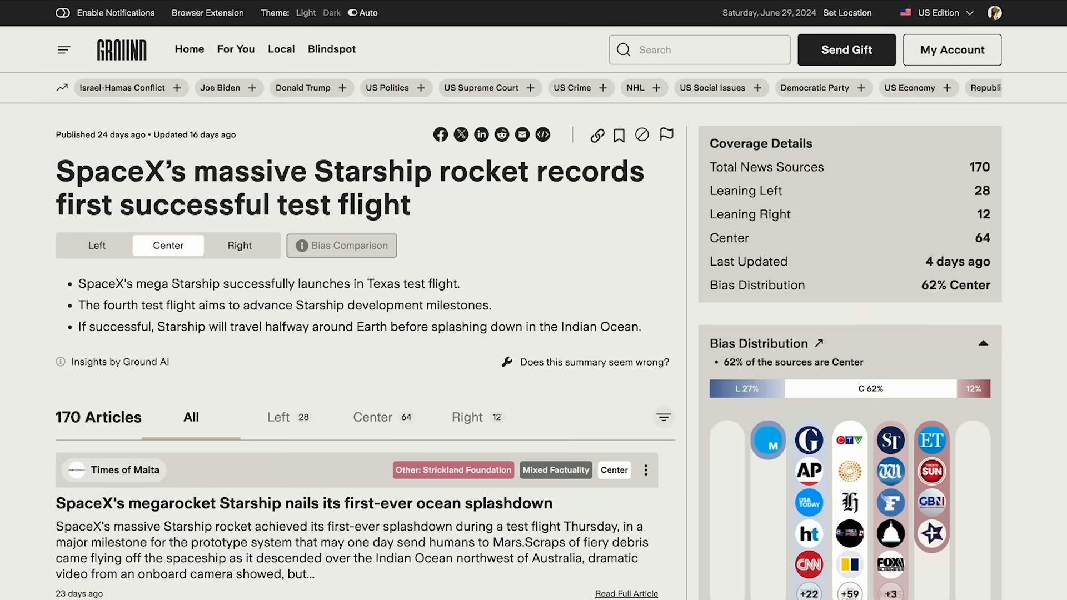
# - Scroll down the Starship story page to reach the left-leaning summary of the test flight
pyautogui.scroll(-3)
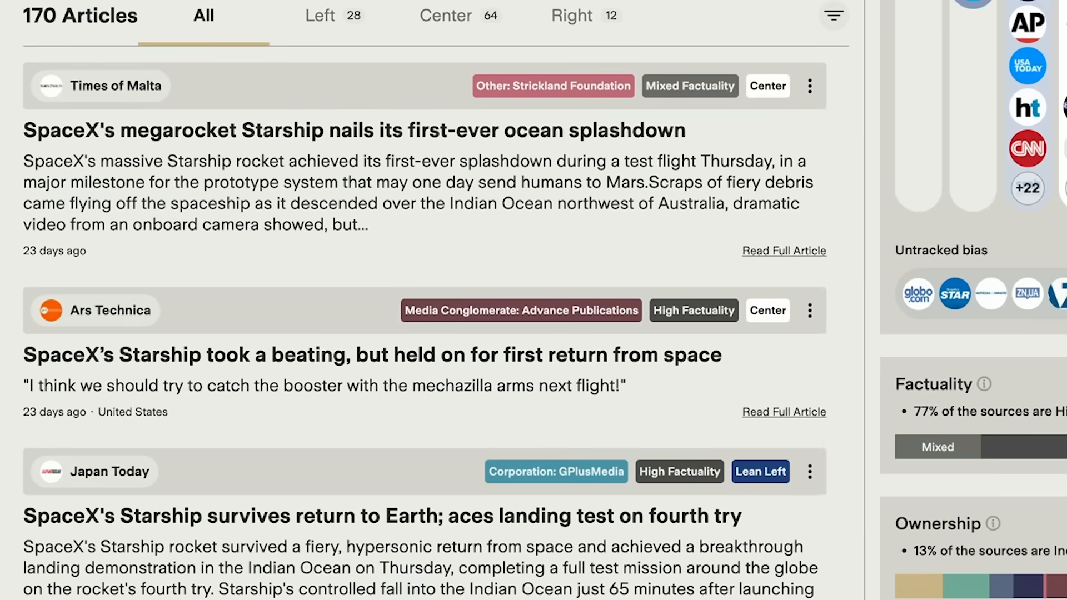
pyautogui.scroll(-3)
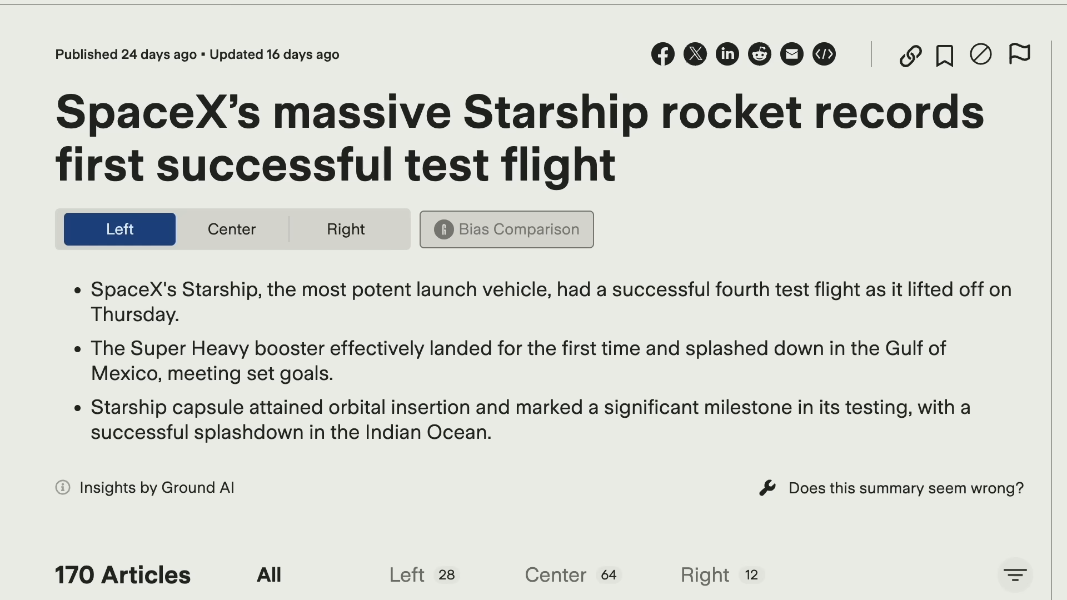
# - View the Starship story's center summary, then its right-leaning summary
pyautogui.click(231, 229)
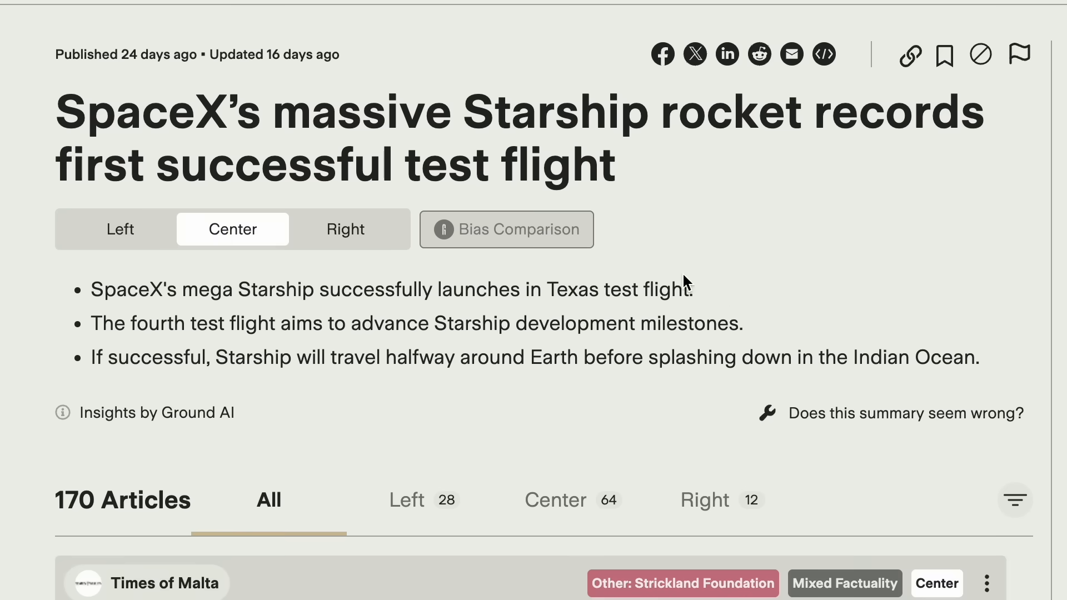
pyautogui.moveTo(752, 295)
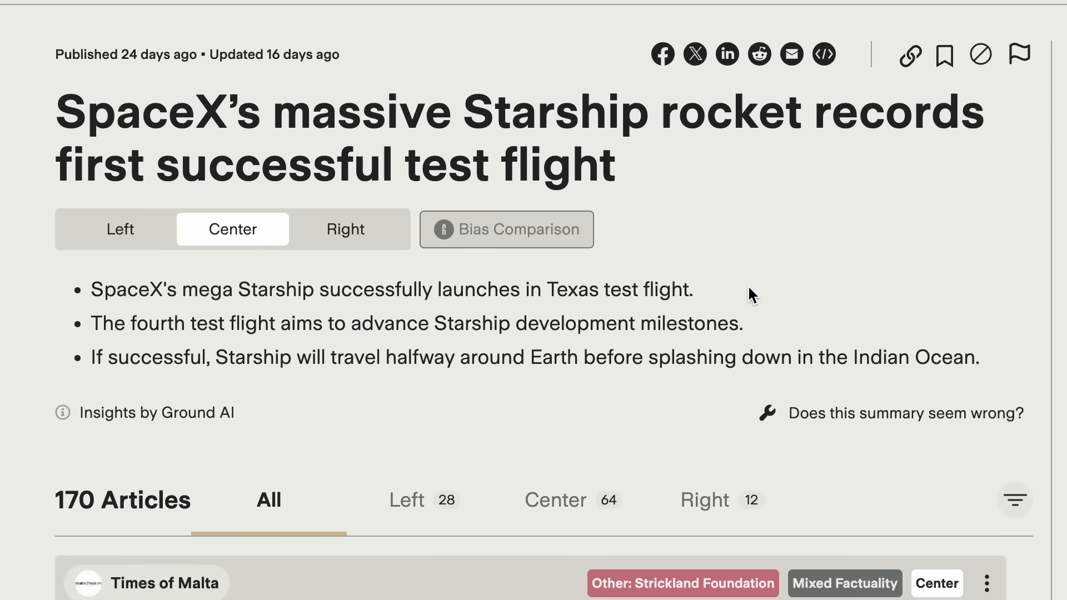
pyautogui.click(345, 229)
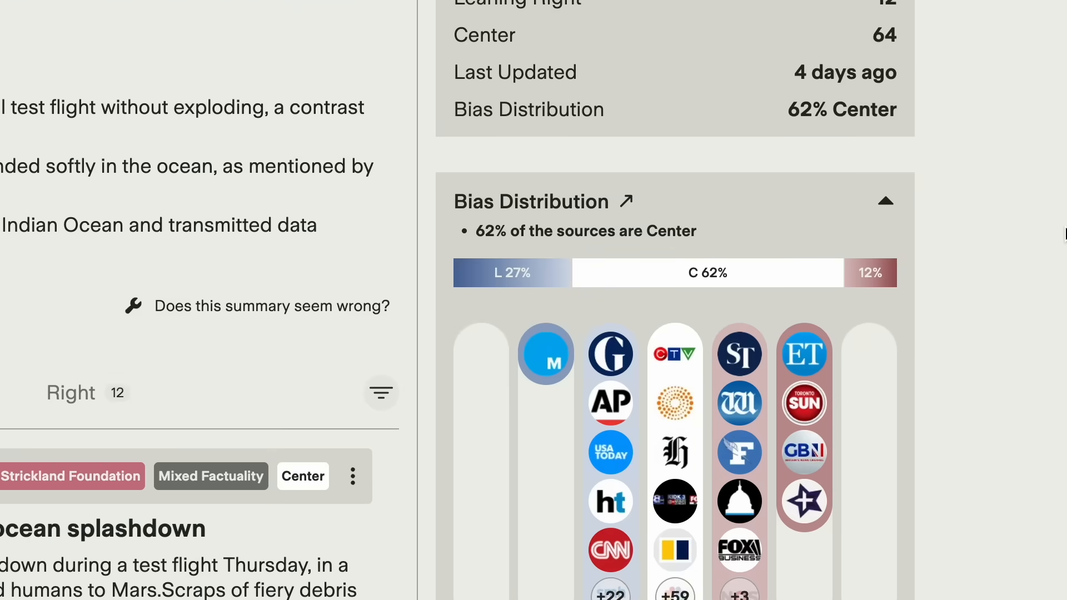
pyautogui.scroll(-3)
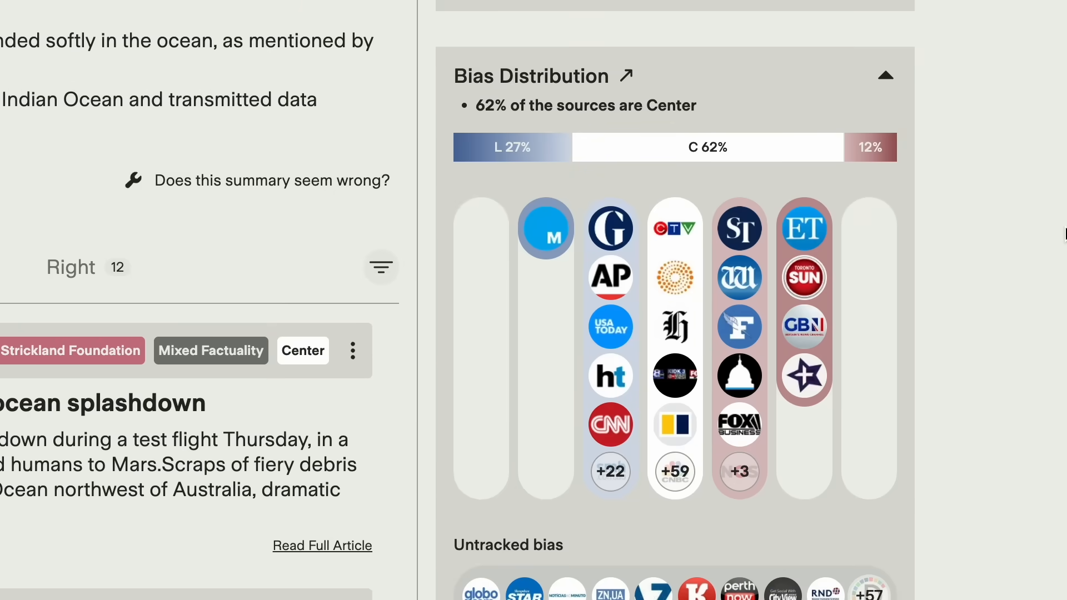
pyautogui.scroll(-3)
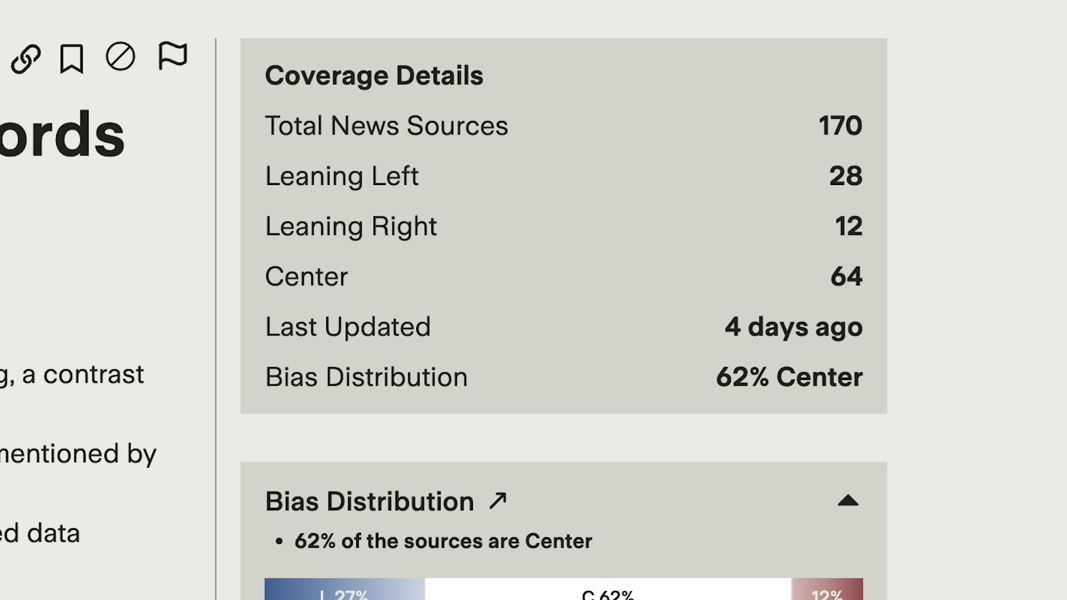
pyautogui.moveTo(6, 285)
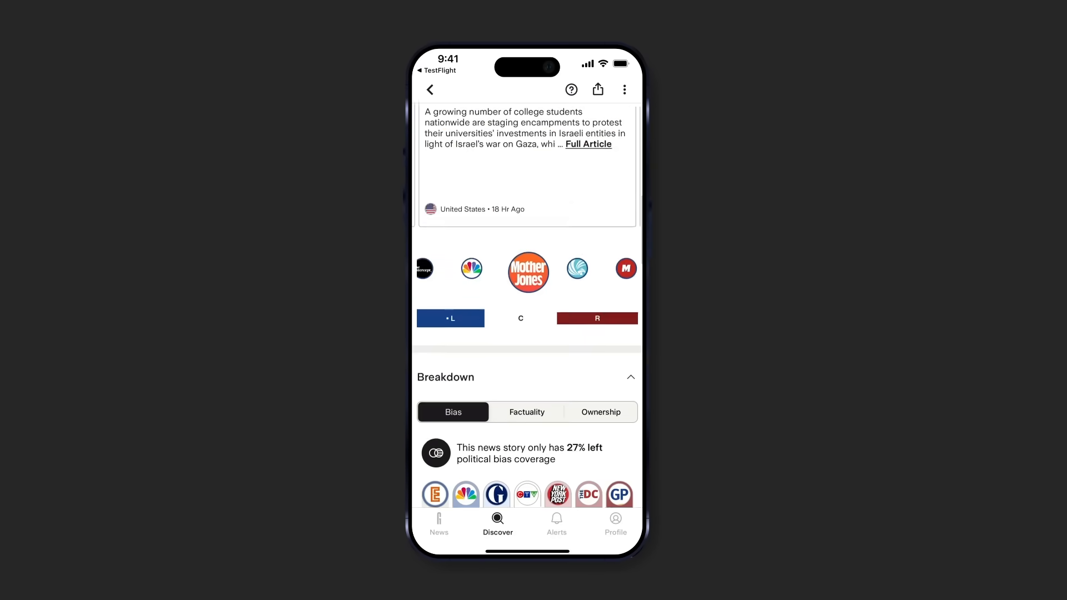
# - Show the factuality breakdown (57% High Factuality, 166 sources), then go to the Blindspot feed
pyautogui.click(525, 411)
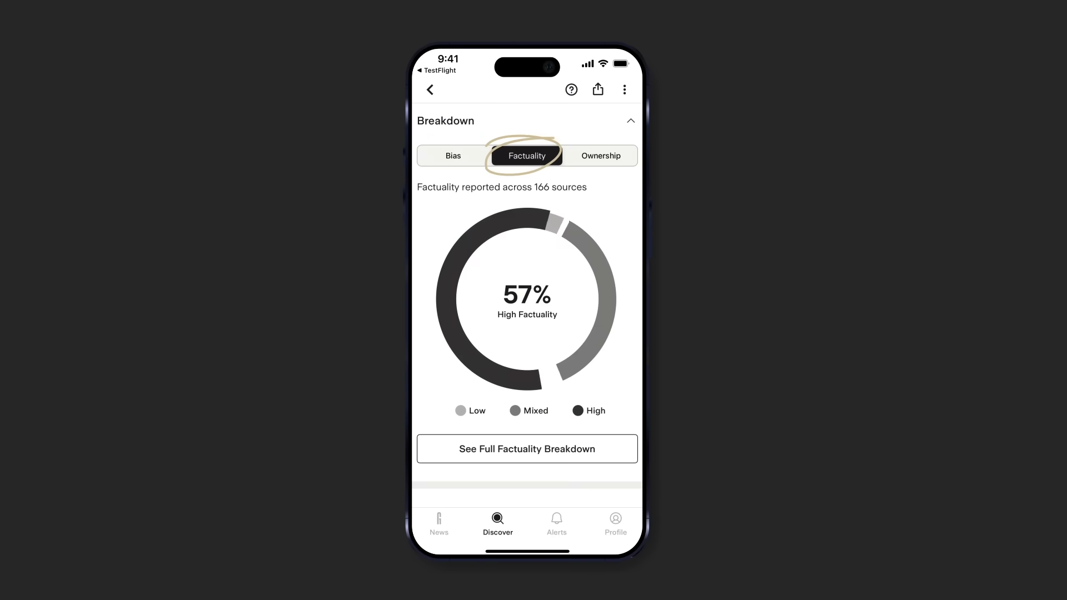
pyautogui.click(601, 155)
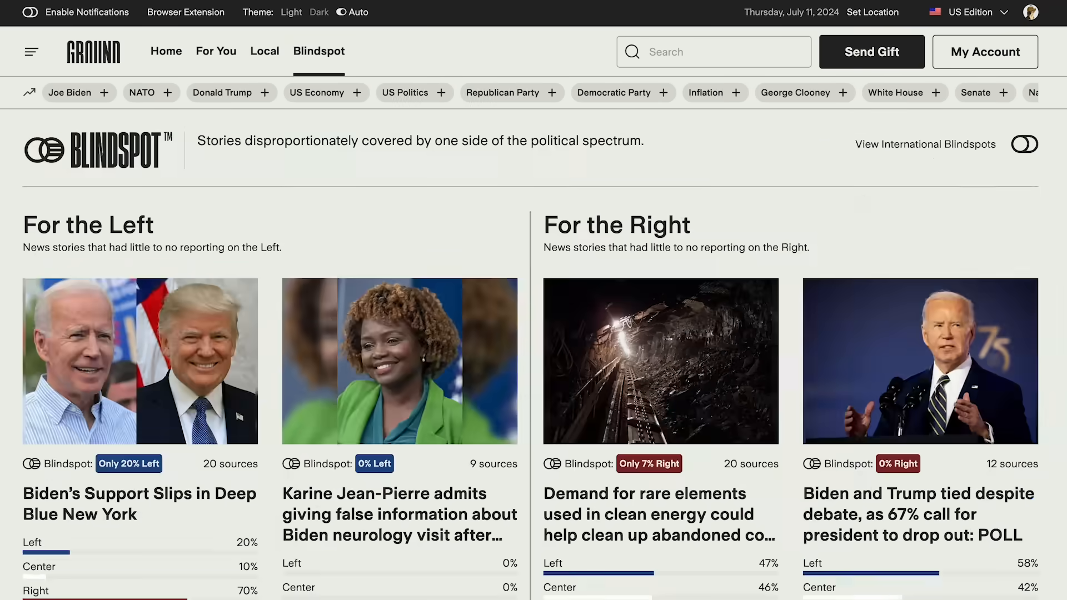
pyautogui.scroll(-3)
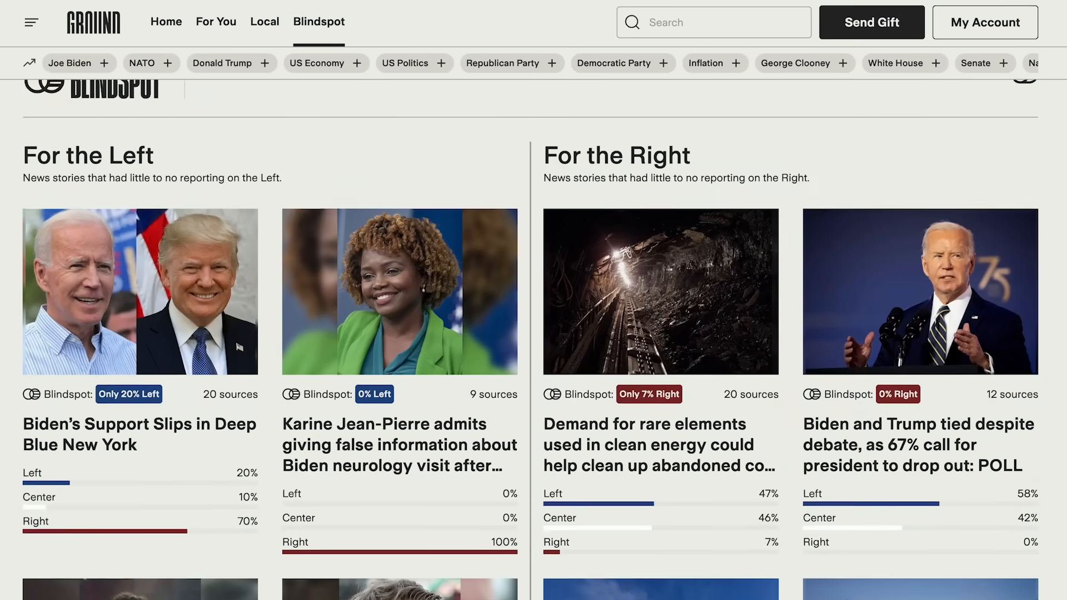
pyautogui.scroll(-3)
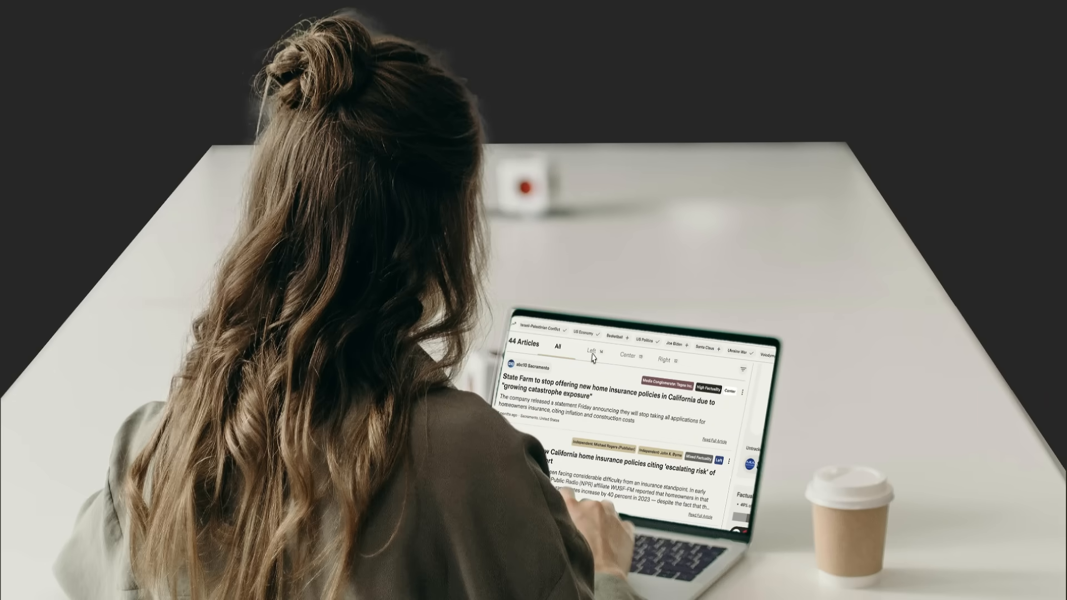
# - Filter the State Farm insurance story's articles to left-leaning sources, led by the CNN piece
pyautogui.click(590, 350)
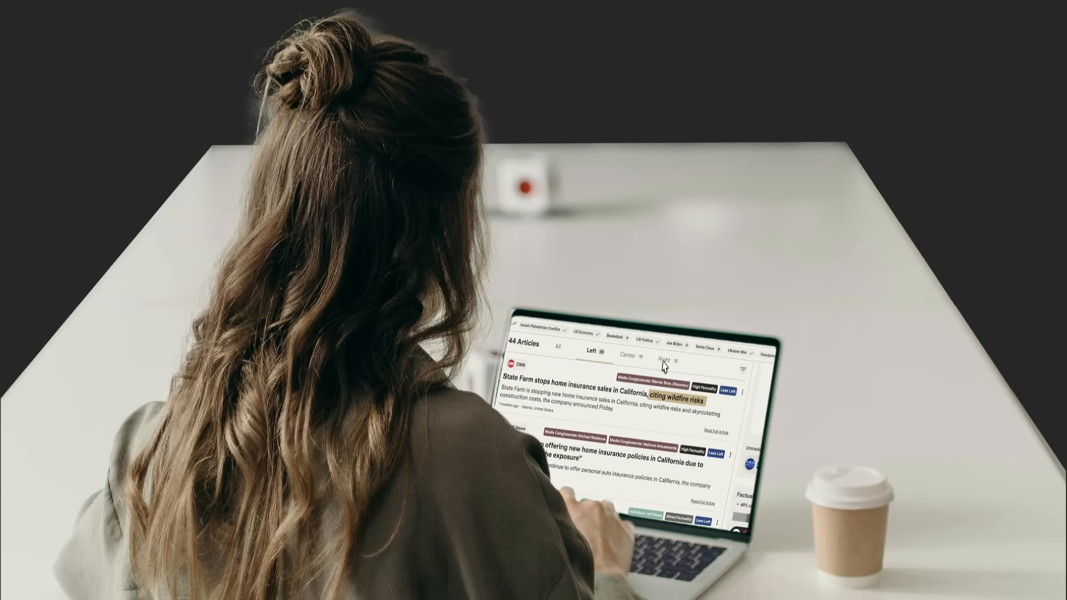